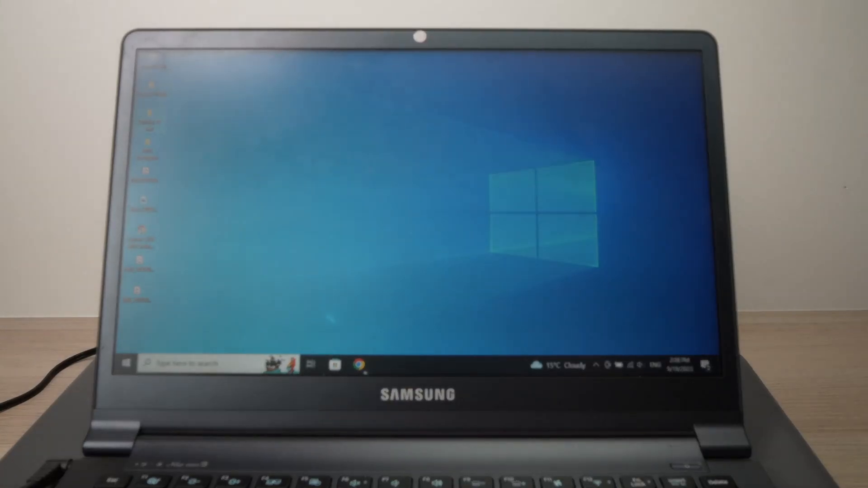
Launch Chrome showing Canon's online manual welcome page.
left_click(361, 364)
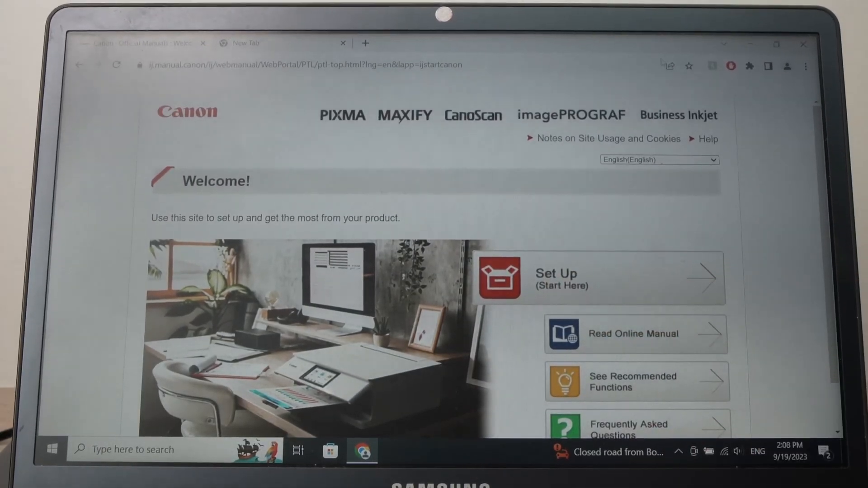
Search Set Up (Start Here) for ts5320 and go to the TS5320a setup start page.
left_click(598, 278)
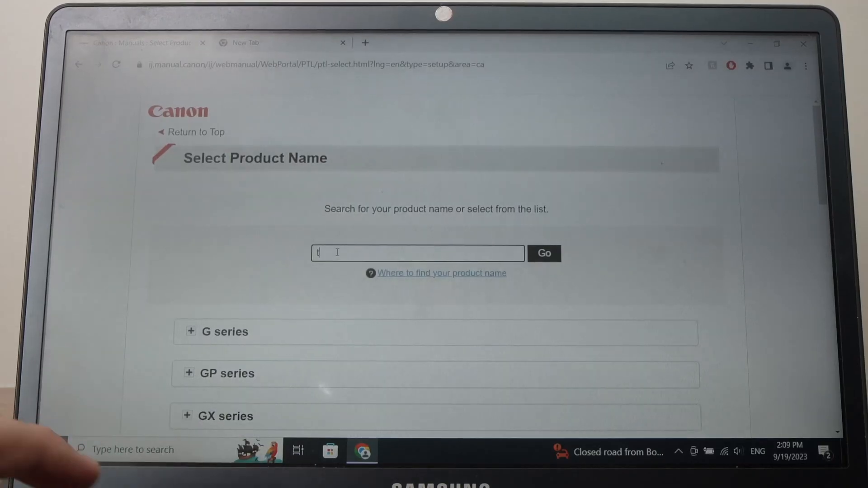
type("s5320")
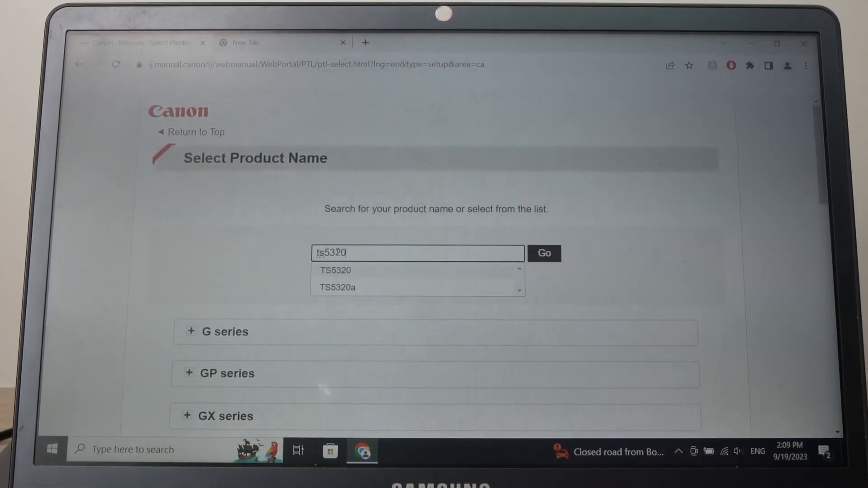
left_click(338, 287)
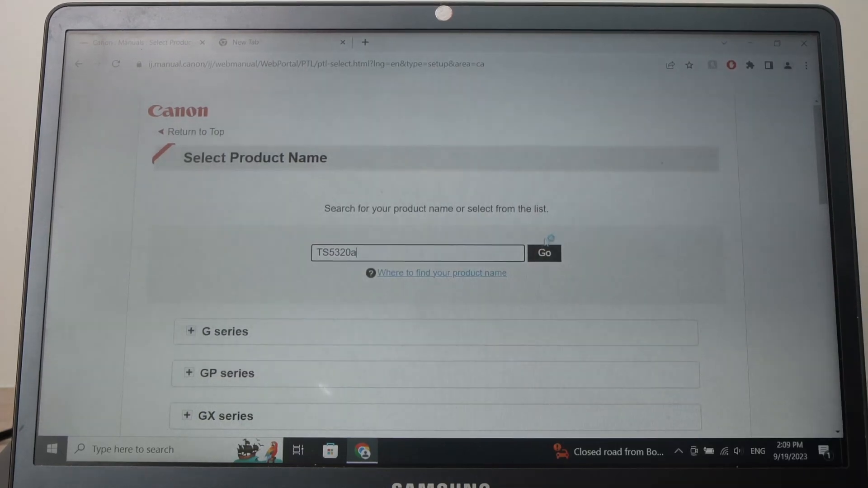
left_click(543, 253)
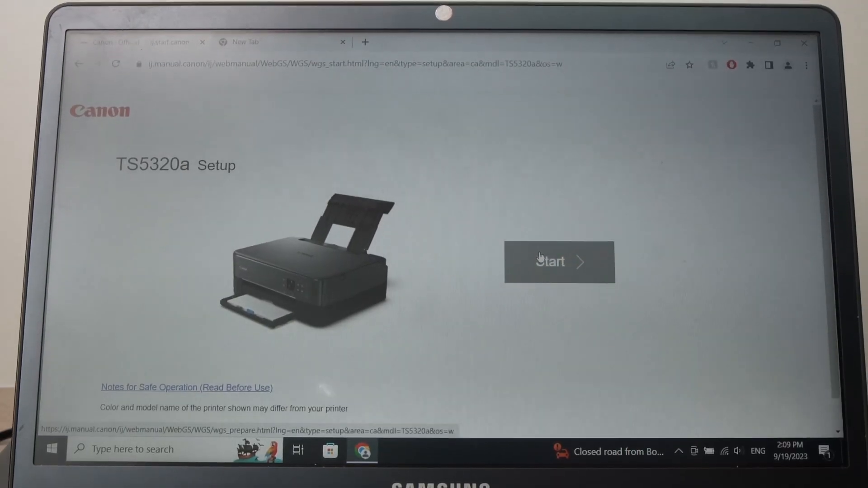
Start the TS5320a guide, skip preparation to Connect, and download the setup software.
left_click(559, 261)
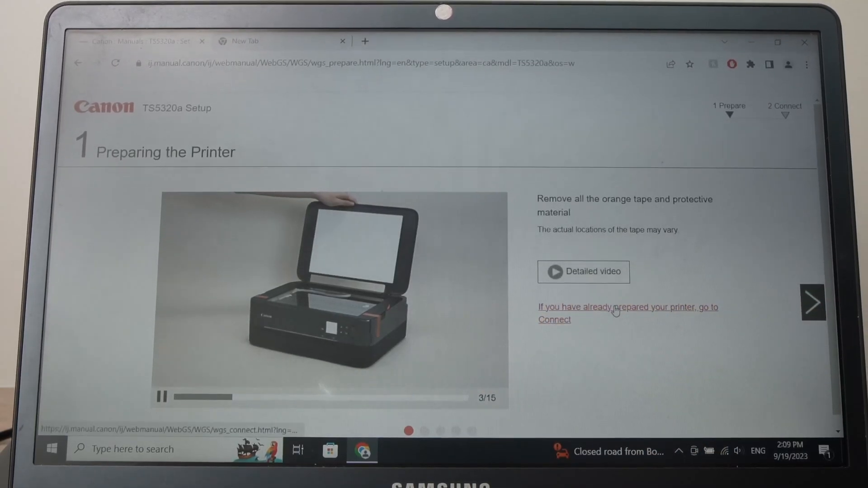
left_click(627, 306)
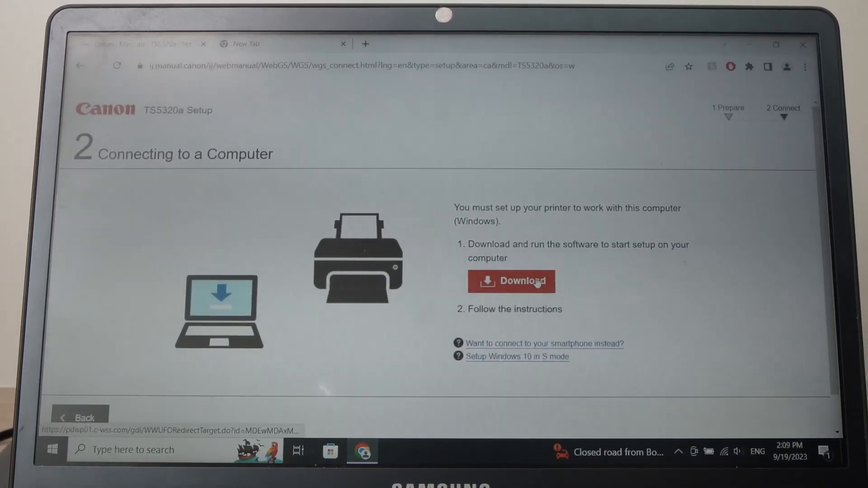
left_click(511, 281)
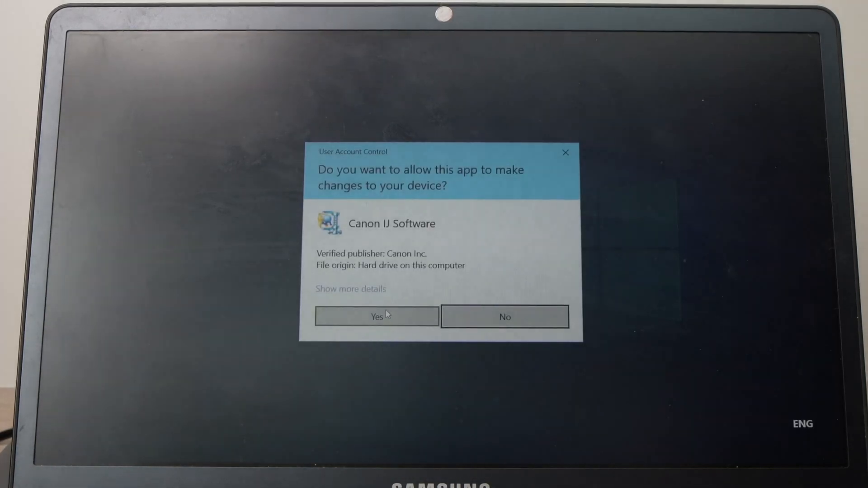
Allow the installer, start setup, and accept the license and product-information agreements.
left_click(376, 317)
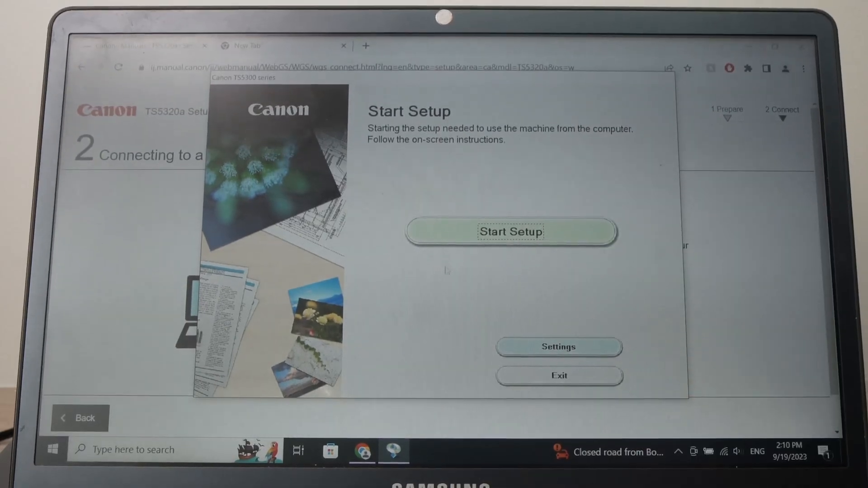
left_click(510, 231)
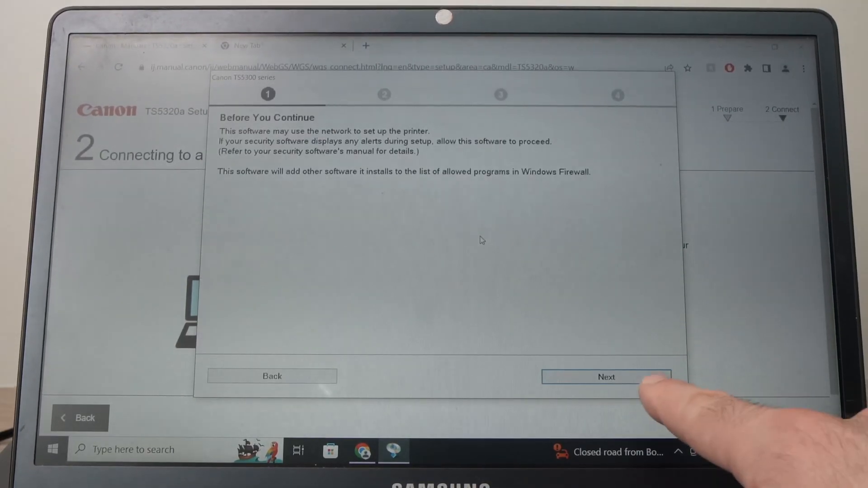
left_click(605, 376)
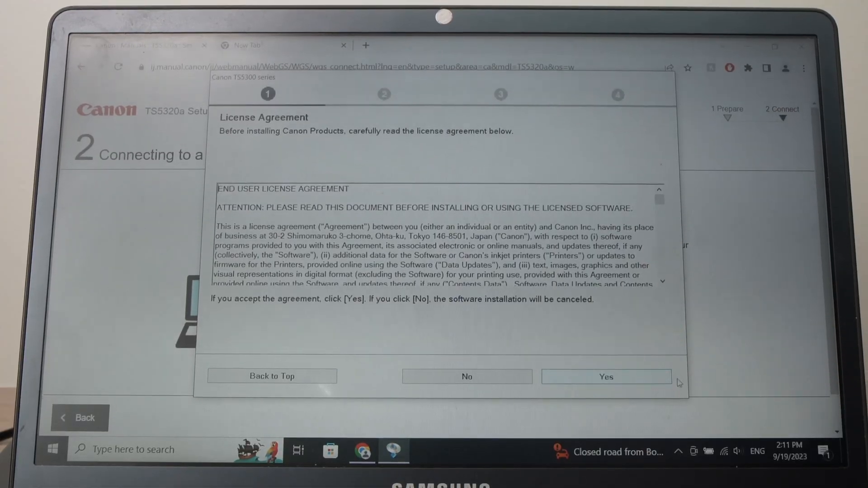
left_click(605, 376)
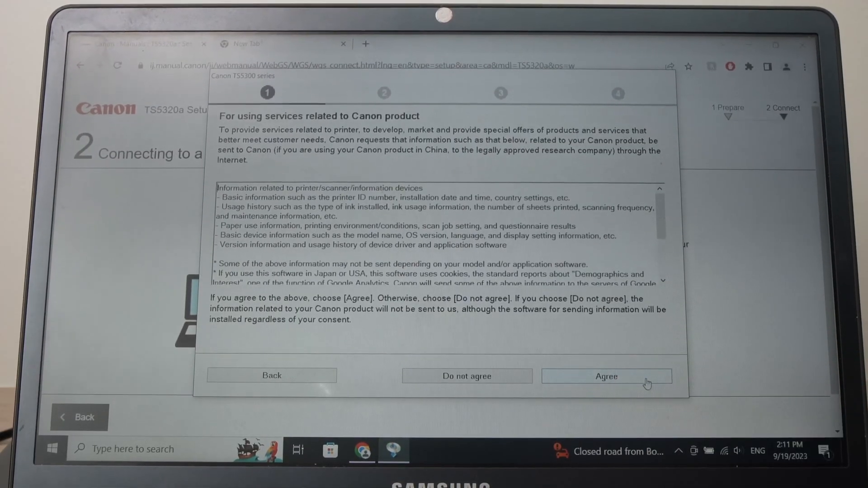
left_click(605, 376)
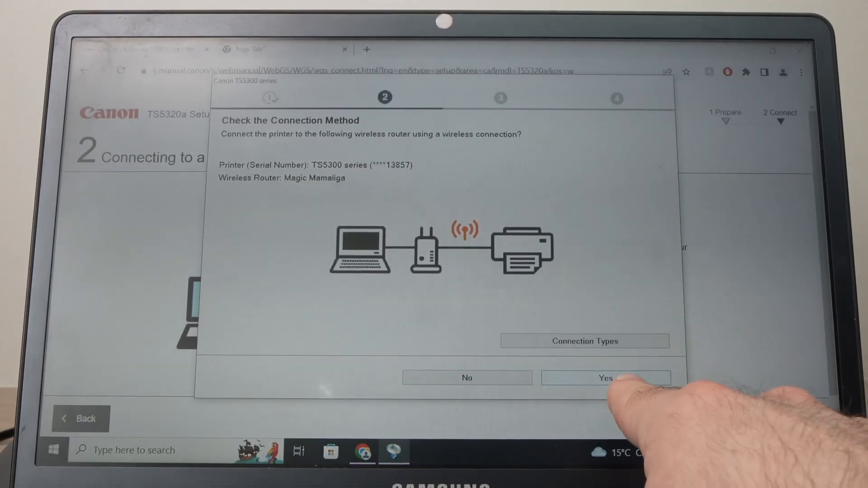
Confirm the wireless router connection and continue past the connection-complete and print-ready screens.
left_click(605, 378)
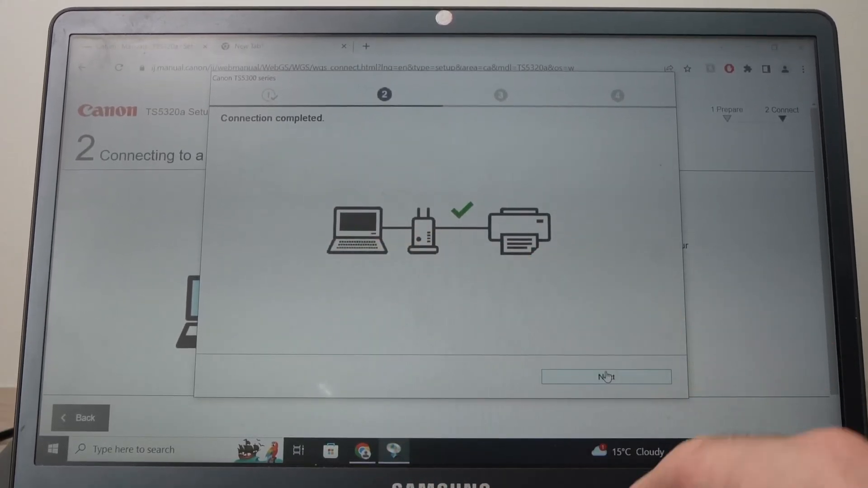
left_click(606, 377)
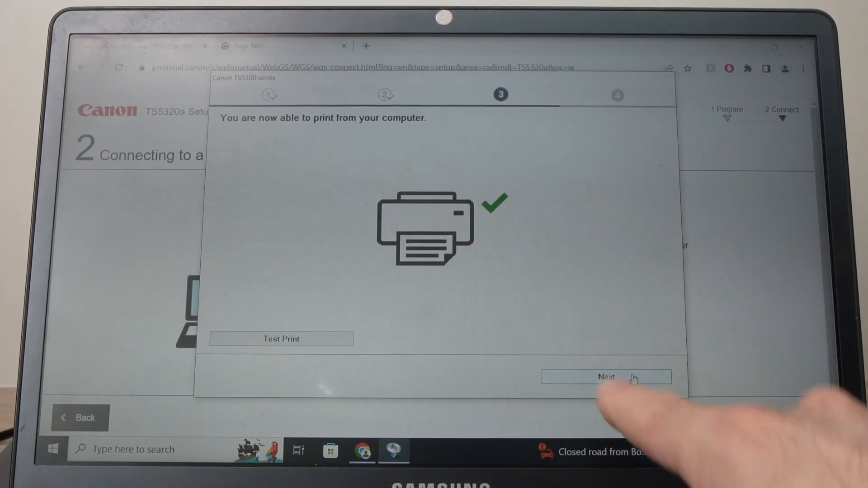
left_click(605, 377)
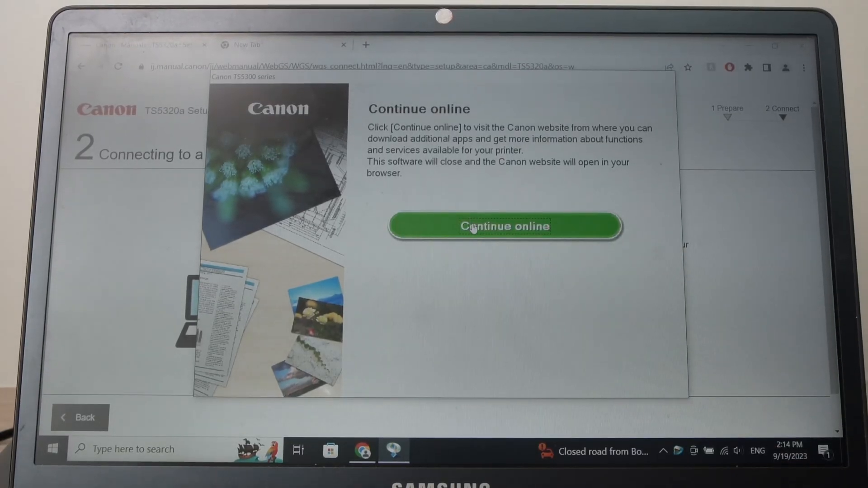
Choose Continue online to close setup and land on Canon's printer tips page.
left_click(505, 226)
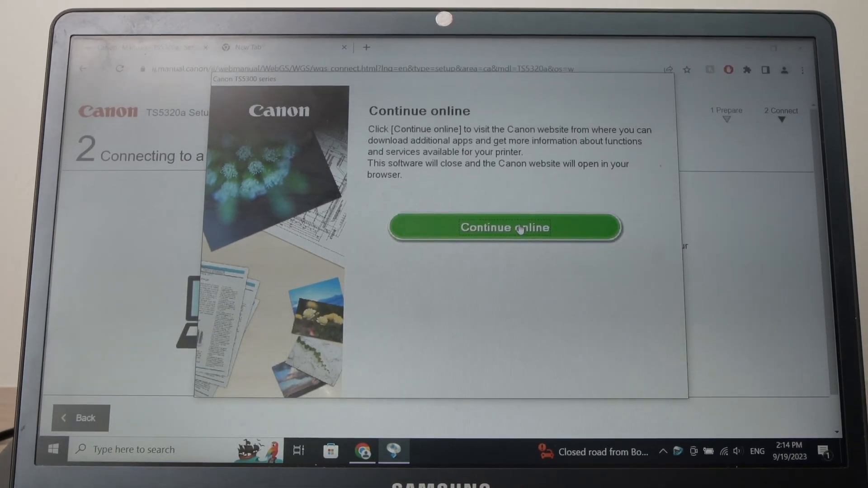
left_click(504, 227)
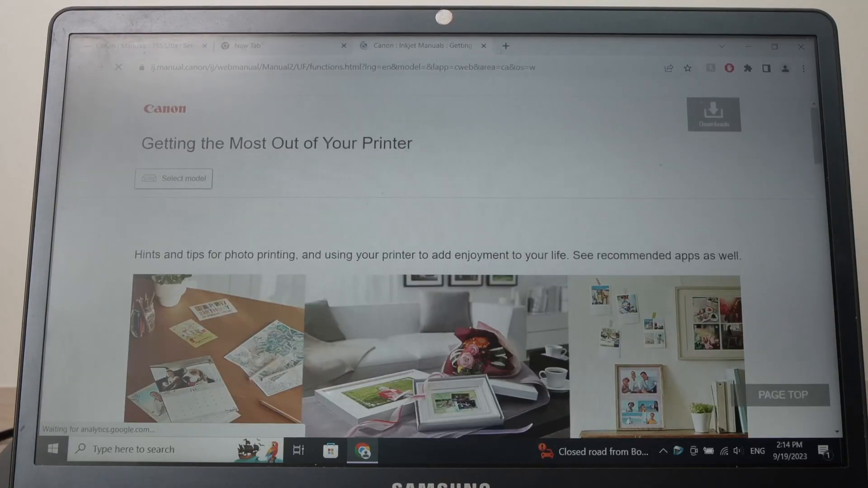
left_click(483, 45)
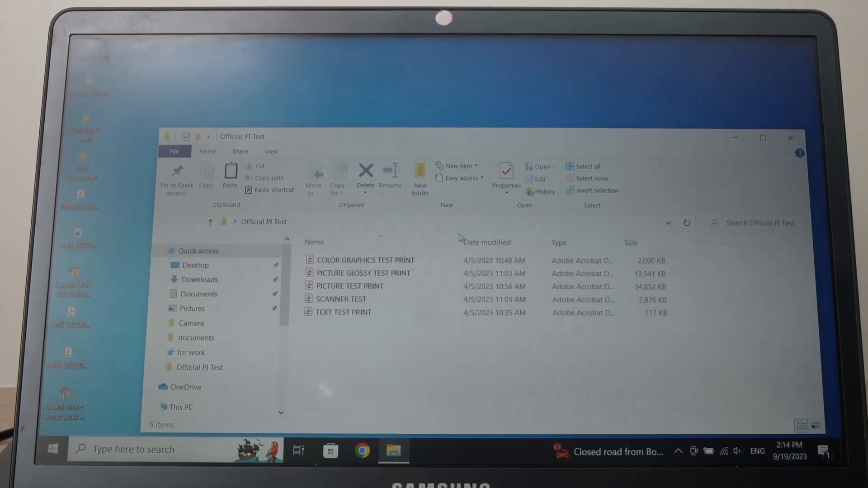
Open TEXT TEST PRINT from the Official PI Test folder in Adobe Acrobat.
left_click(344, 312)
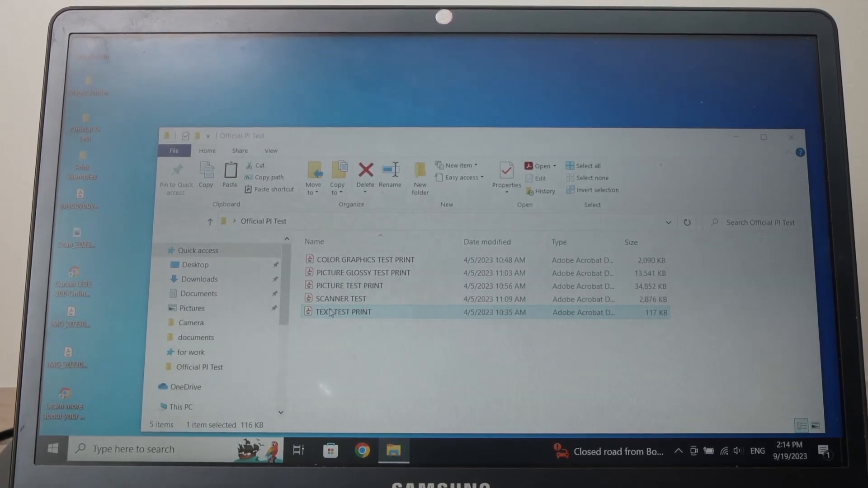
double_click(343, 312)
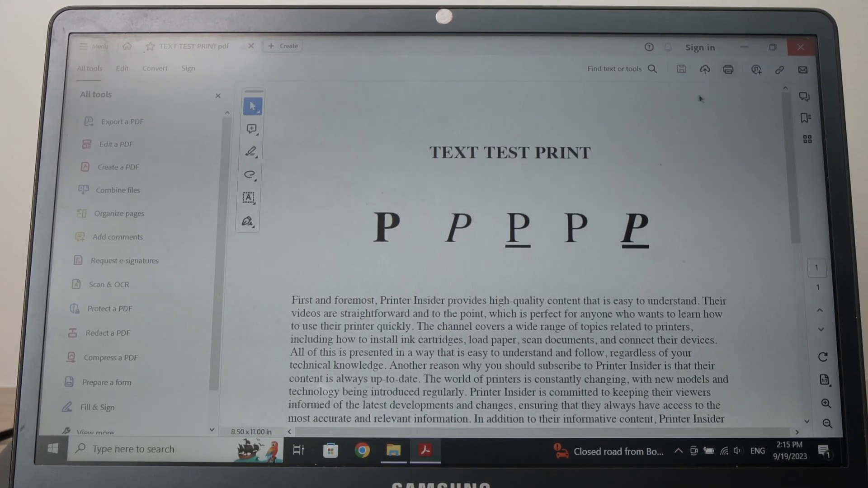
Print the document to the newly installed Canon TS5300 series printer.
left_click(726, 70)
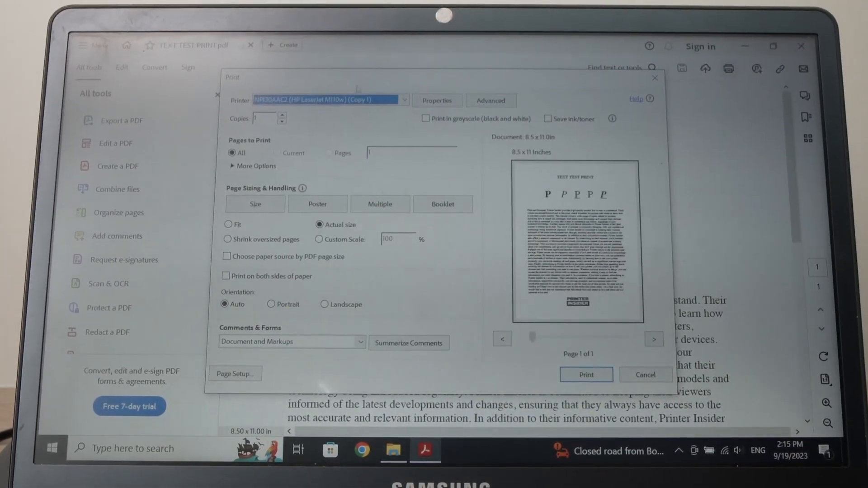
left_click(403, 99)
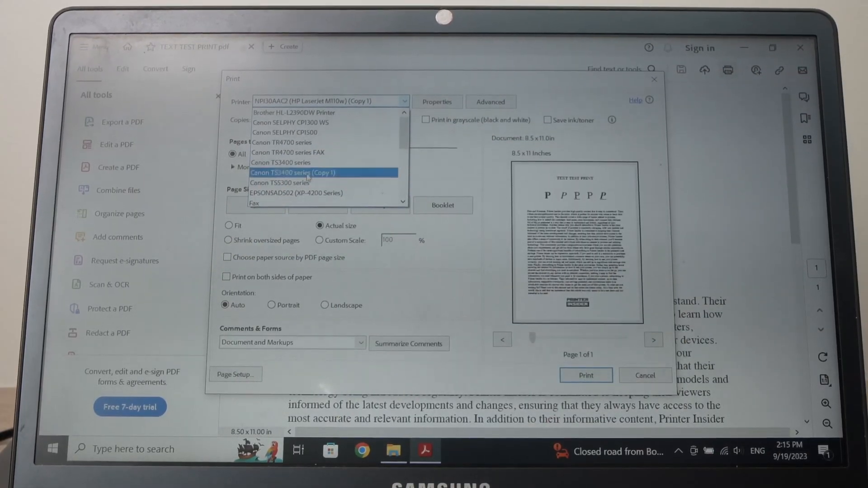
left_click(280, 183)
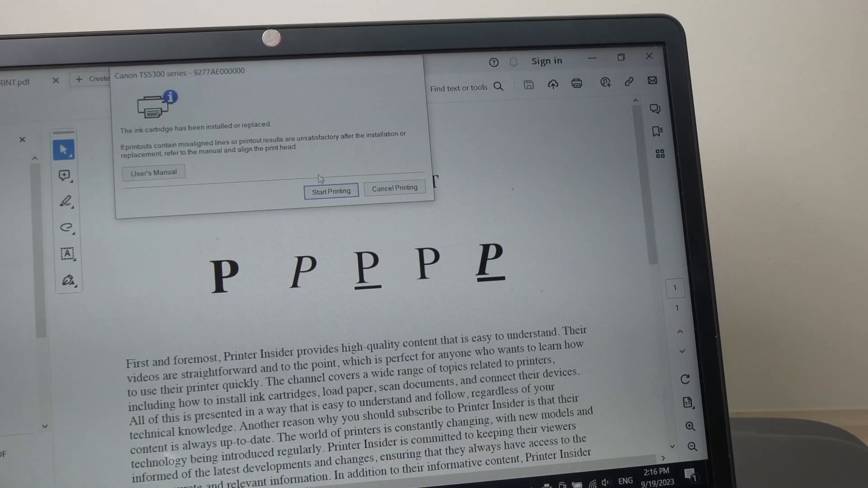
Choose Start Printing on the Canon TS5300 ink cartridge notice.
left_click(330, 191)
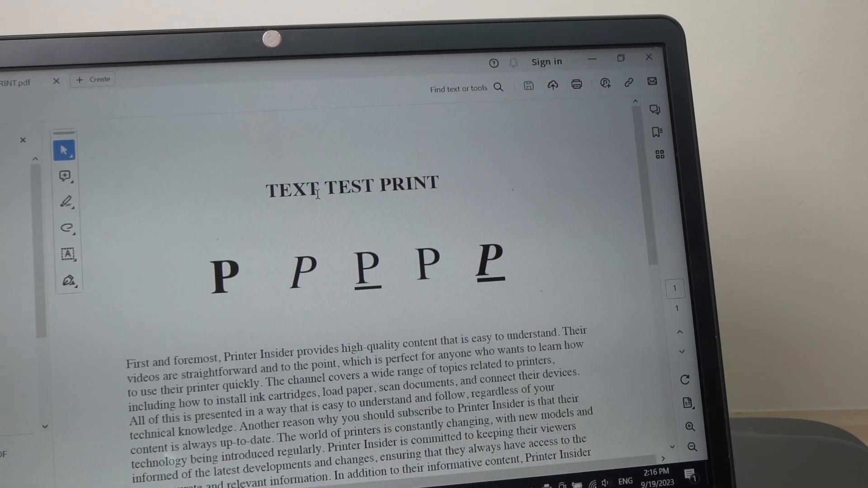